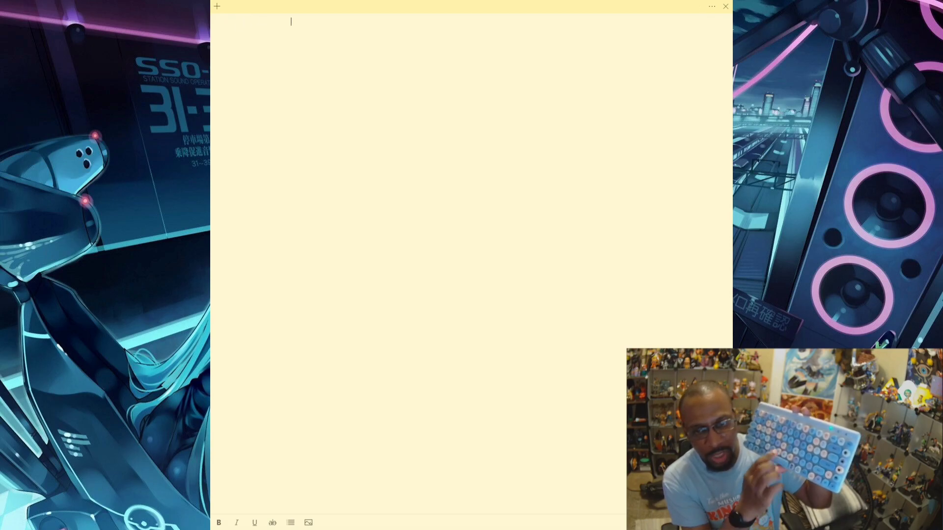
# - Type a first line of random test characters containing the words 'the experience'
pyautogui.write('tttttyyyyyyuu')
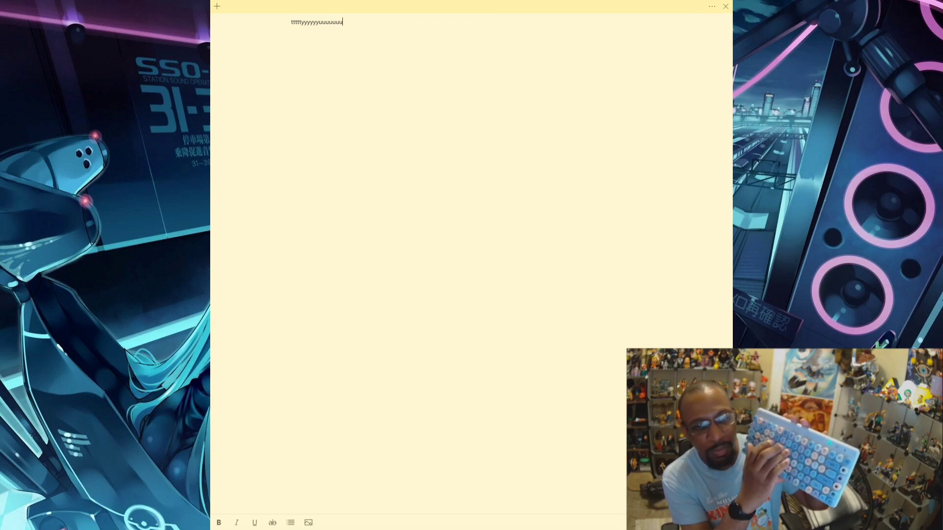
pyautogui.write('uuuuu')
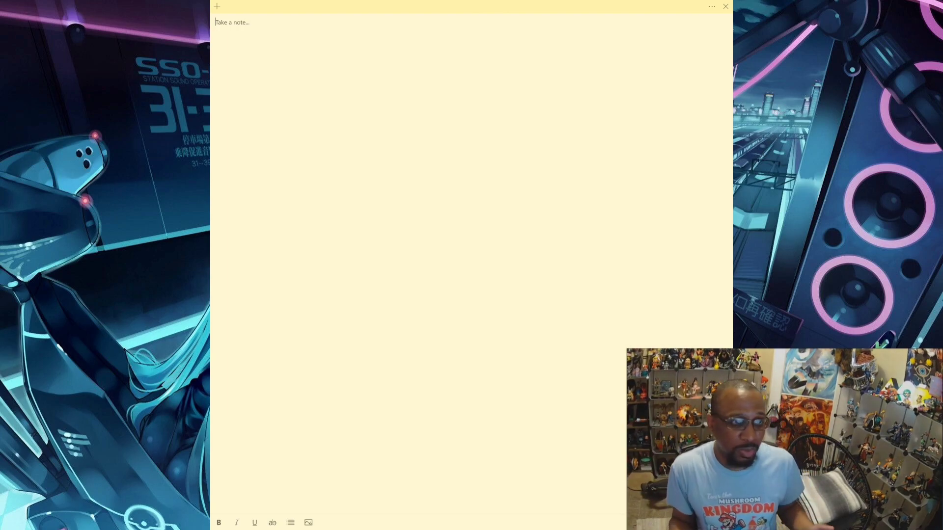
pyautogui.write('ttuuyt')
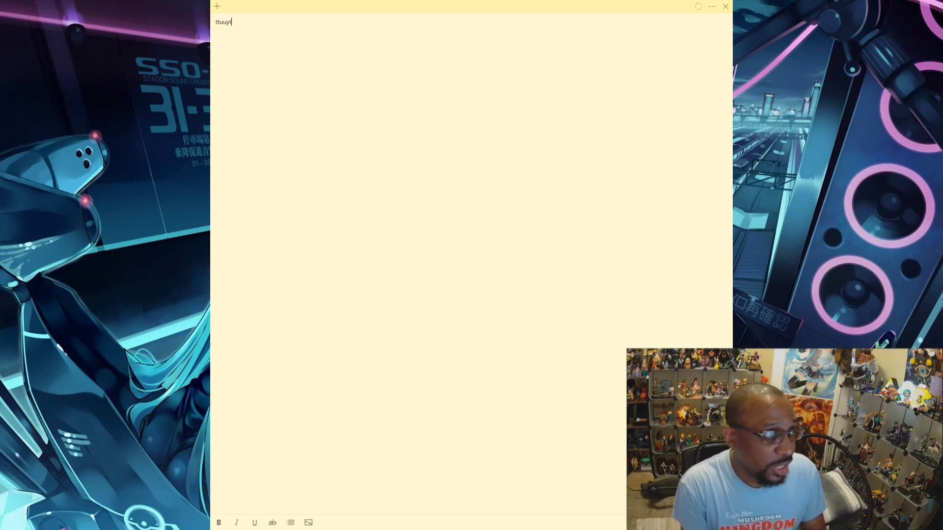
pyautogui.write('rioowioeiruut ytytyiosisjfjvhvvhspps[[paposdiopiru riurijgkfk')
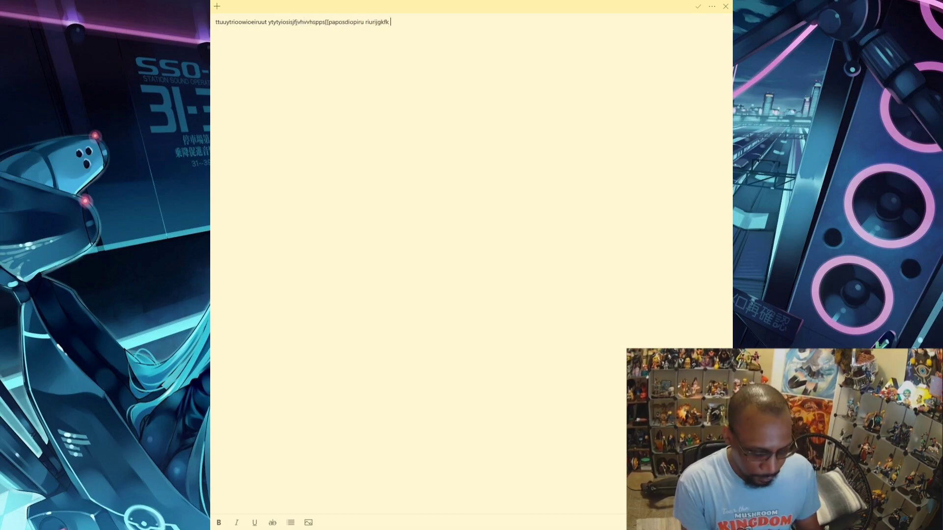
pyautogui.write('the e')
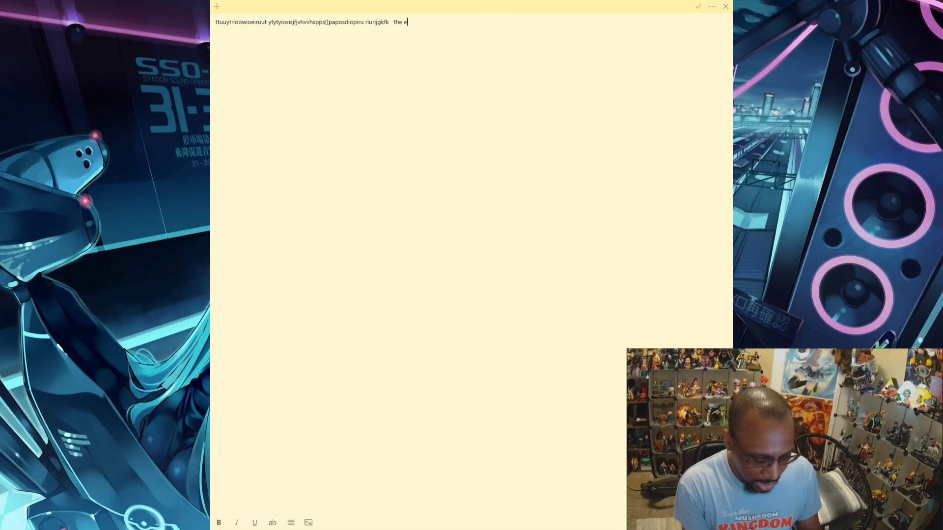
pyautogui.write('xperienc')
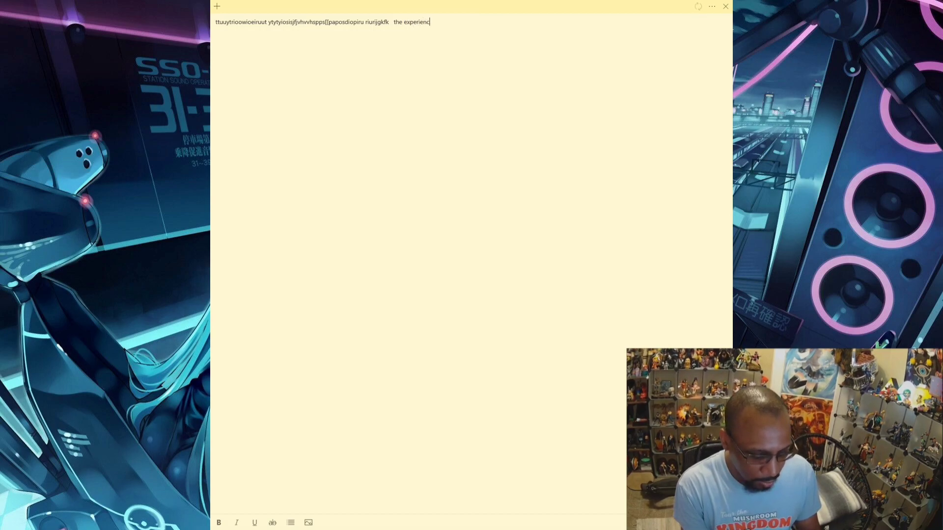
pyautogui.write('e thueruruuiwiwuuiuieuui')
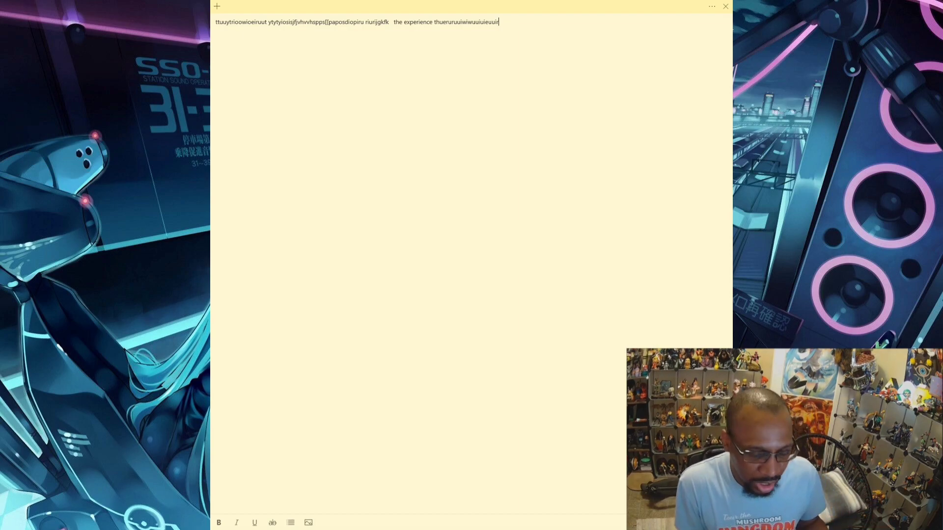
pyautogui.write('rriu3yr3 34y89372rwietpiowriftwjrijfrjhfhytyyutoirioiiworooierieutuutt yghhg')
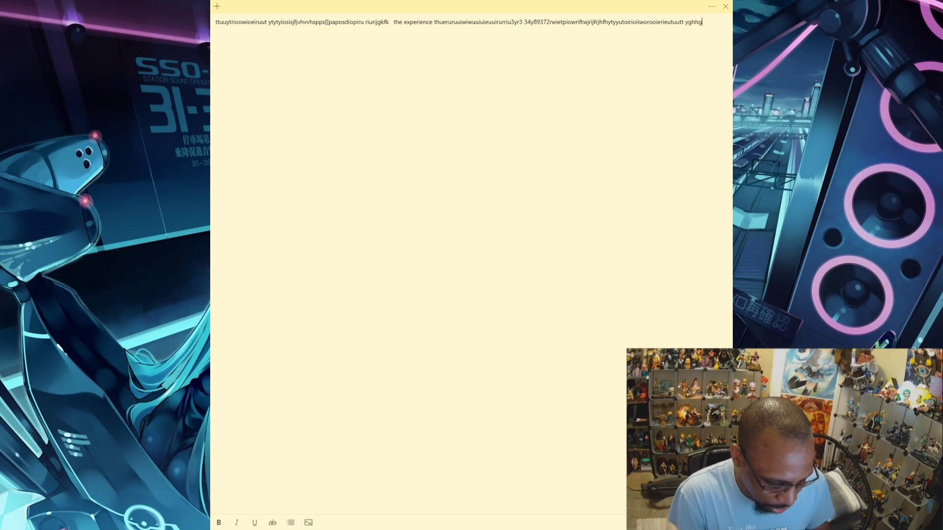
pyautogui.write('yhyhuwe4iririr')
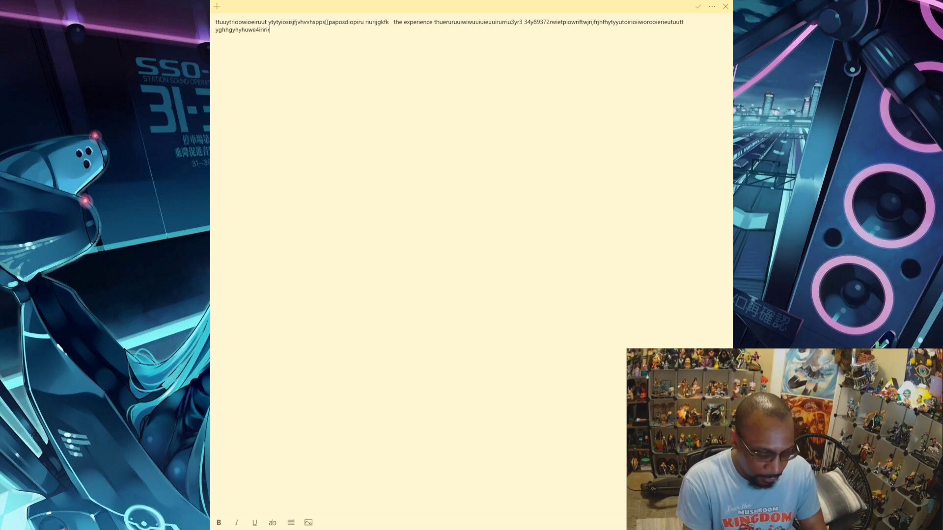
pyautogui.write('tutu585887757748489003099ruirttuutuguiuujjjfjjhhhghhhhhh')
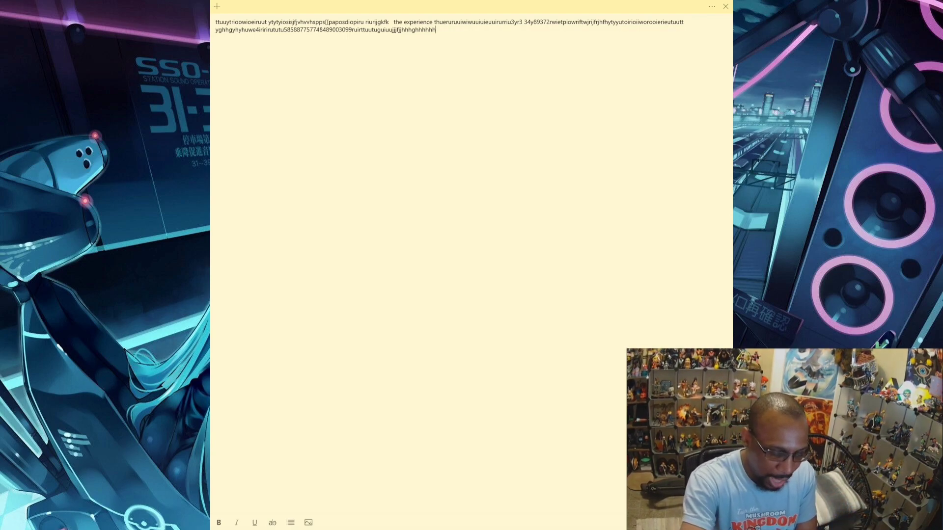
pyautogui.write('99')
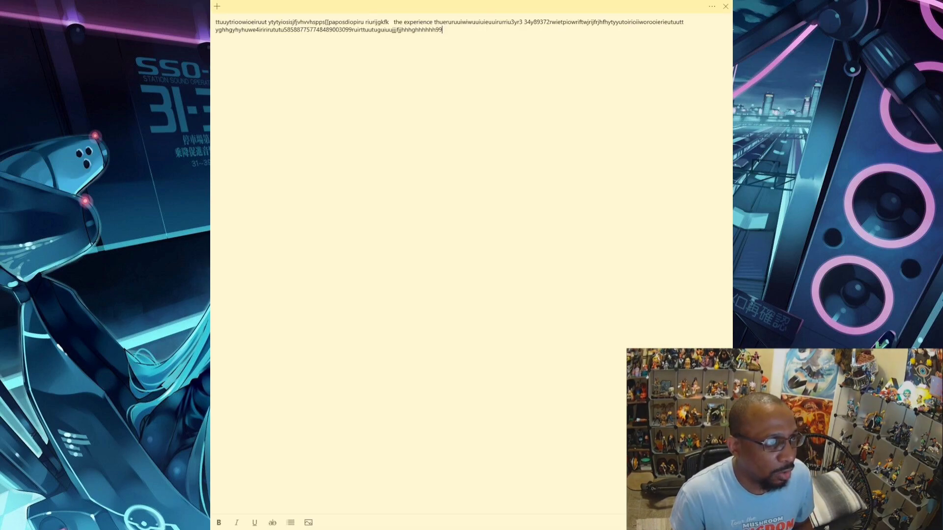
# - Append strings like 'Zzzzz' and '583596-04-0iusfgh' until the note holds four lines
pyautogui.write('Zzzzzhhhzzzziwiwiwi8r99r898utgr88r8tytruiuiu30893')
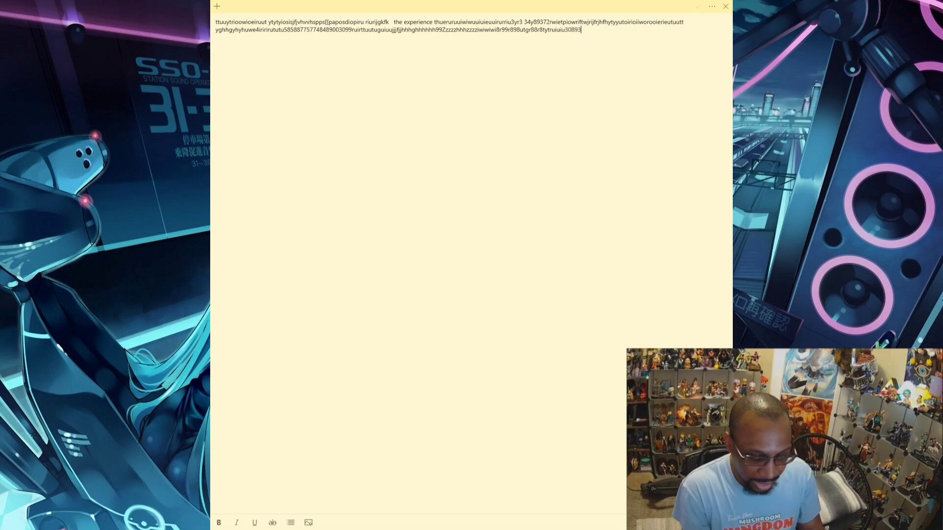
pyautogui.write('583596-04-0iusfgh')
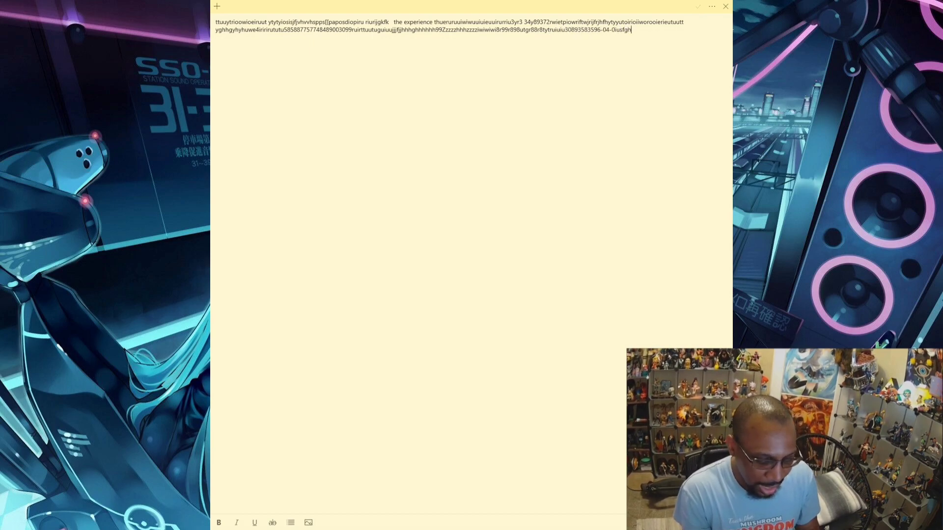
pyautogui.write('ghdshjksfprpoitfp9w90wwuiwruw')
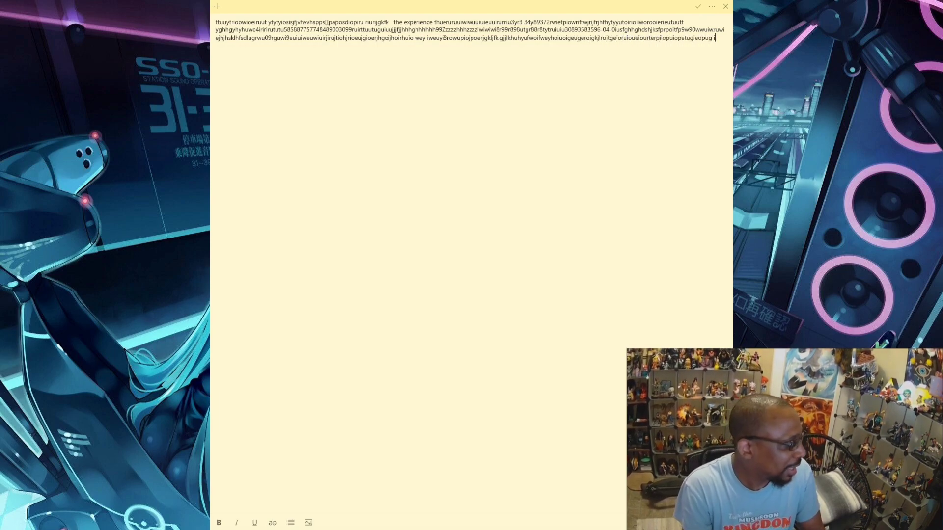
pyautogui.write('iergupupioueprgujierujgiogrtuio heugh')
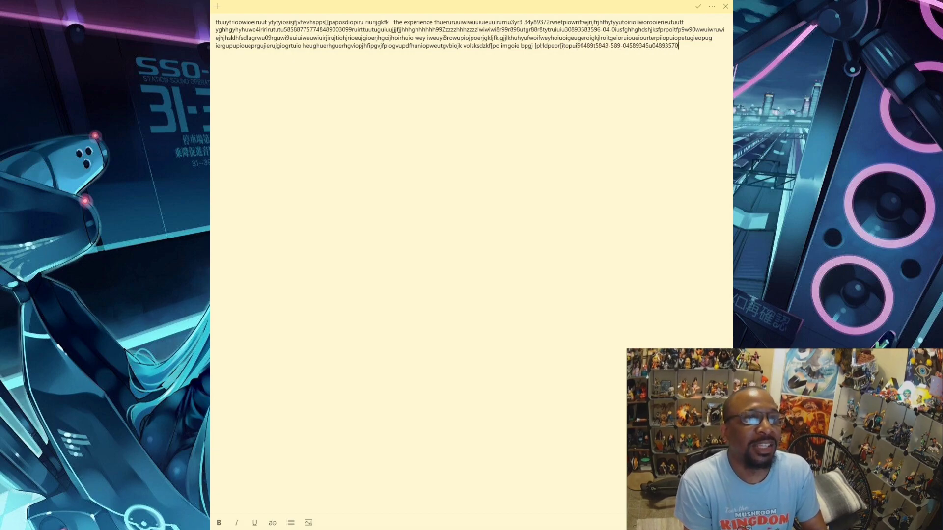
# - Test the F7 key and decline turning on caret browsing
pyautogui.press('f7')
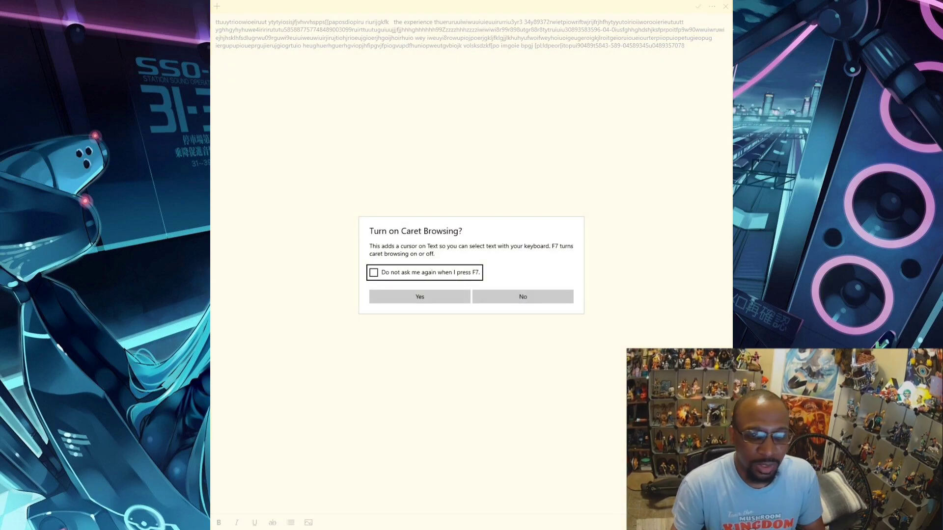
pyautogui.click(521, 297)
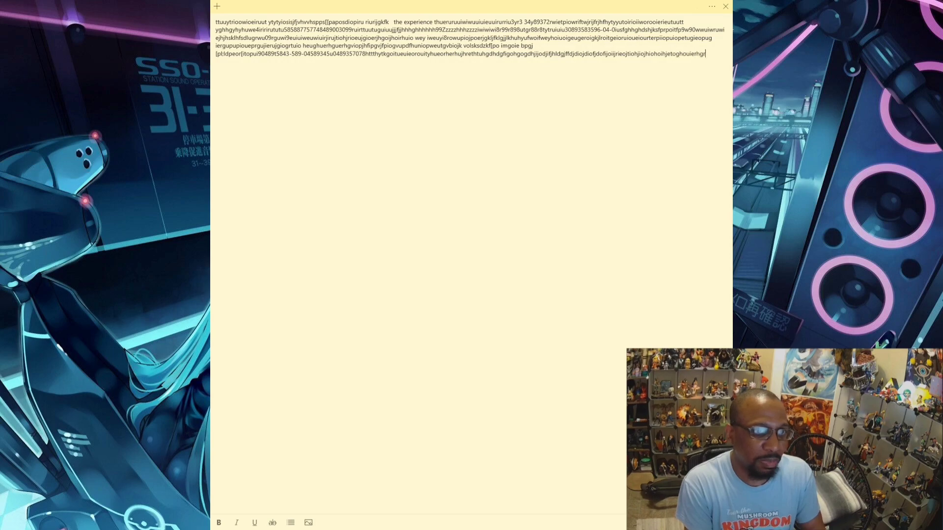
# - Append more random strings like '80utrh80uhr80u8r90urt80u' until about seven lines are filled
pyautogui.write('ytuoiyrheiothrieoghuiorn goyhguir')
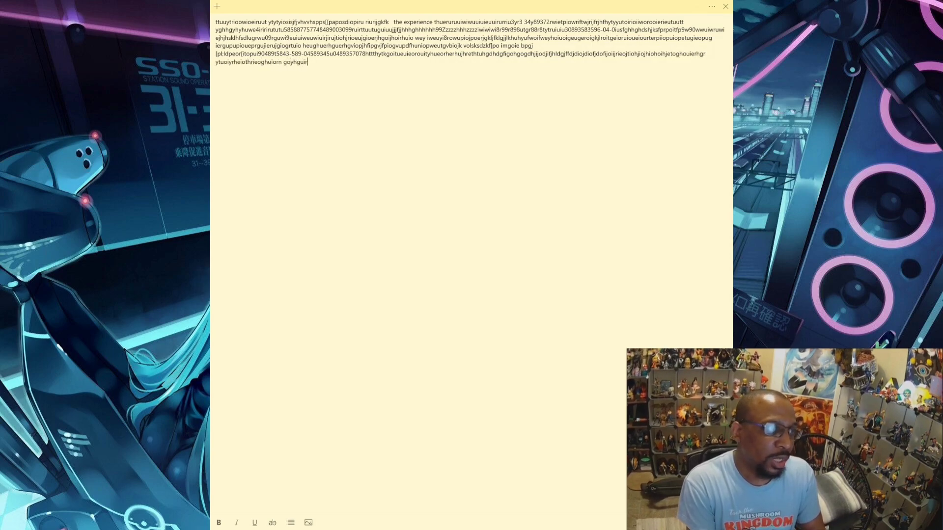
pyautogui.write('hbuynoiuuiojkljgjgeioujioeugrioiogjteouyer9oeuge8t9gurioguggu0u9erurgu8t8uyg')
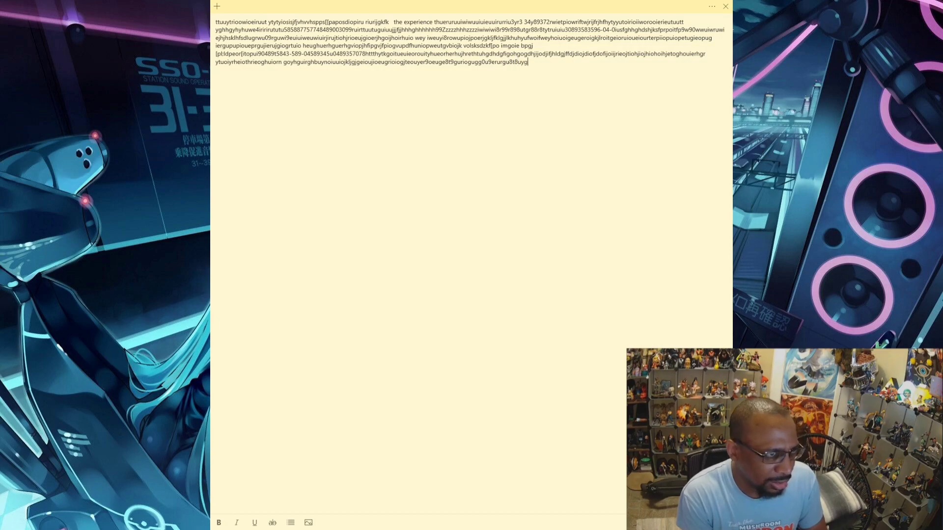
pyautogui.write('80utrh80uhr80u8r90urt80u')
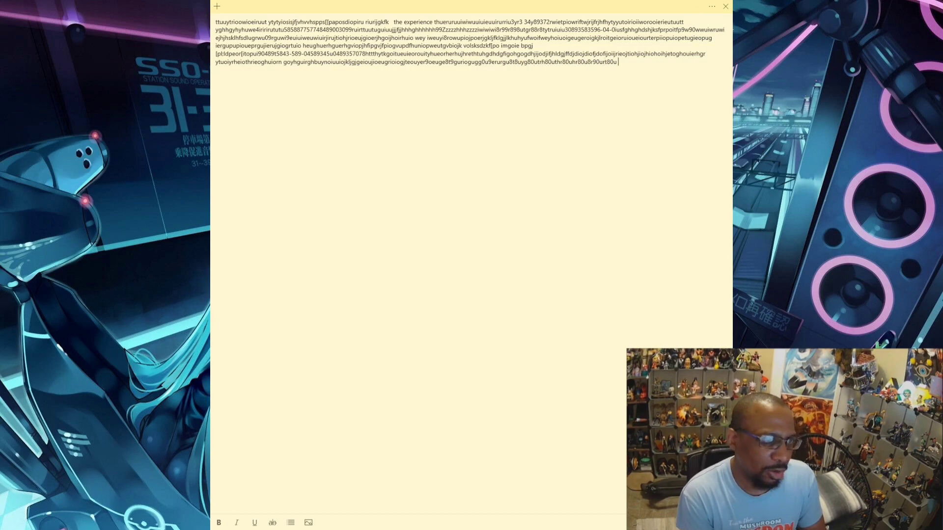
pyautogui.write('ugg8u8oiug n juijgik njg')
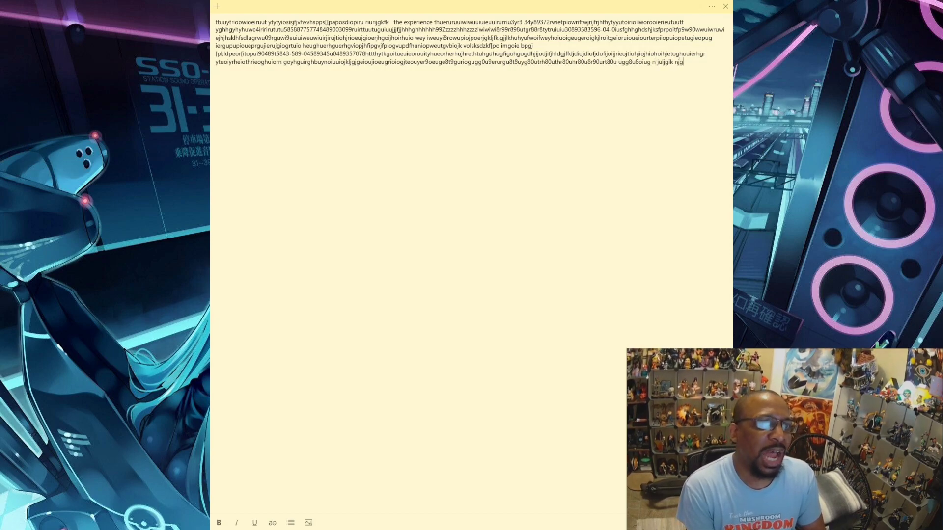
pyautogui.write('njgvieuiyeruohygewruiyuwierhgwuihgc uivtw78')
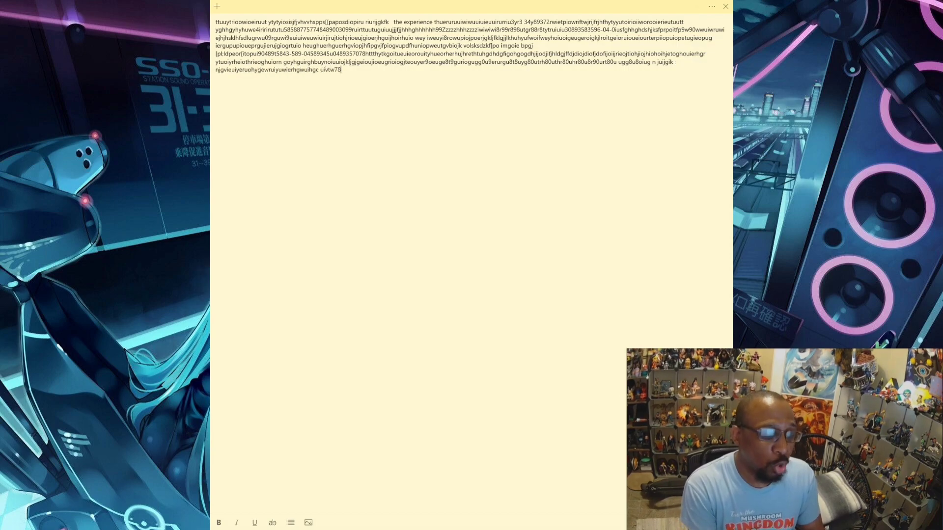